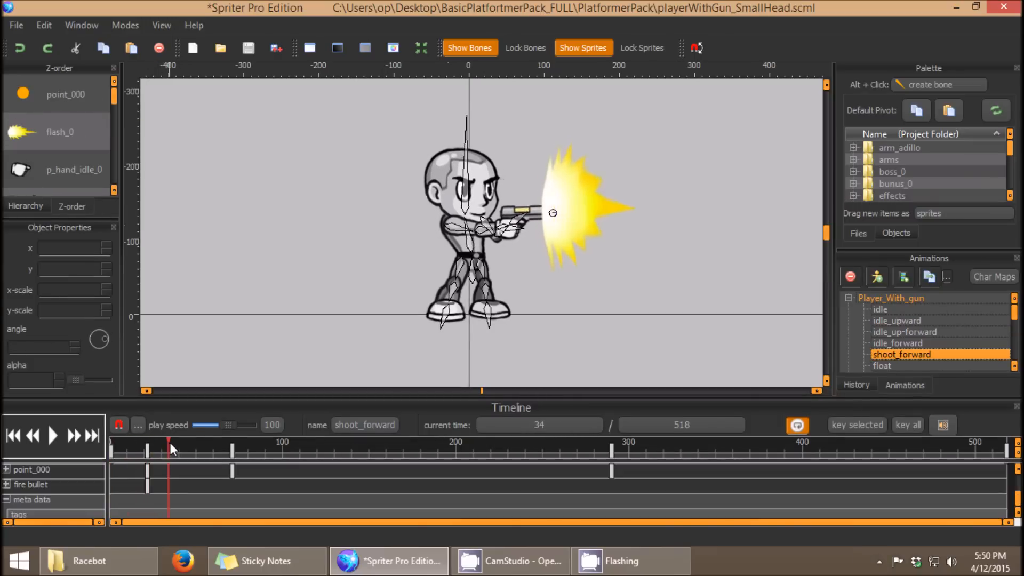
Step: Scrub the shoot_forward playhead back from 34 until flash_0 first appears, at time 22
drag(172, 449, 152, 449)
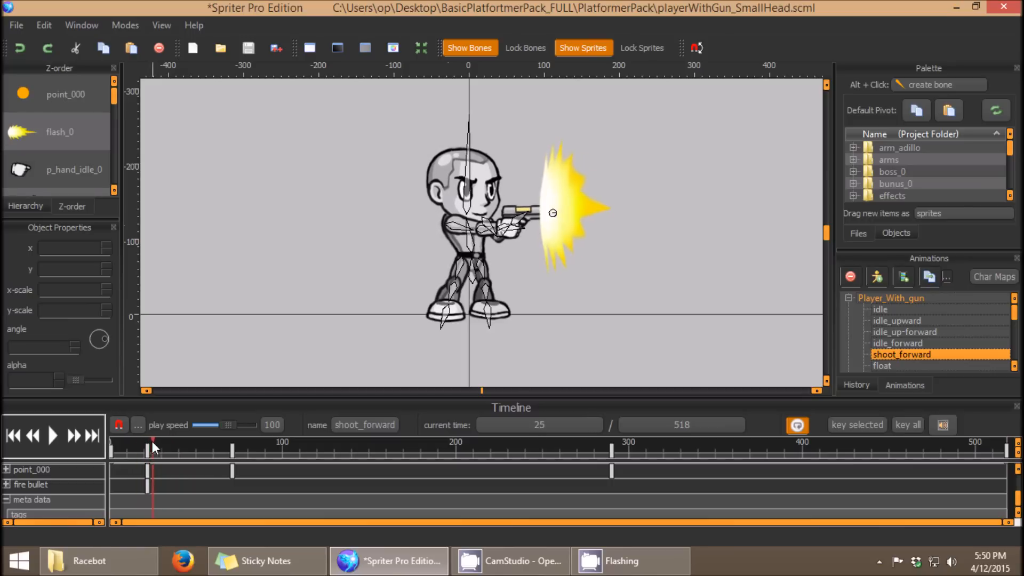
drag(153, 447, 145, 447)
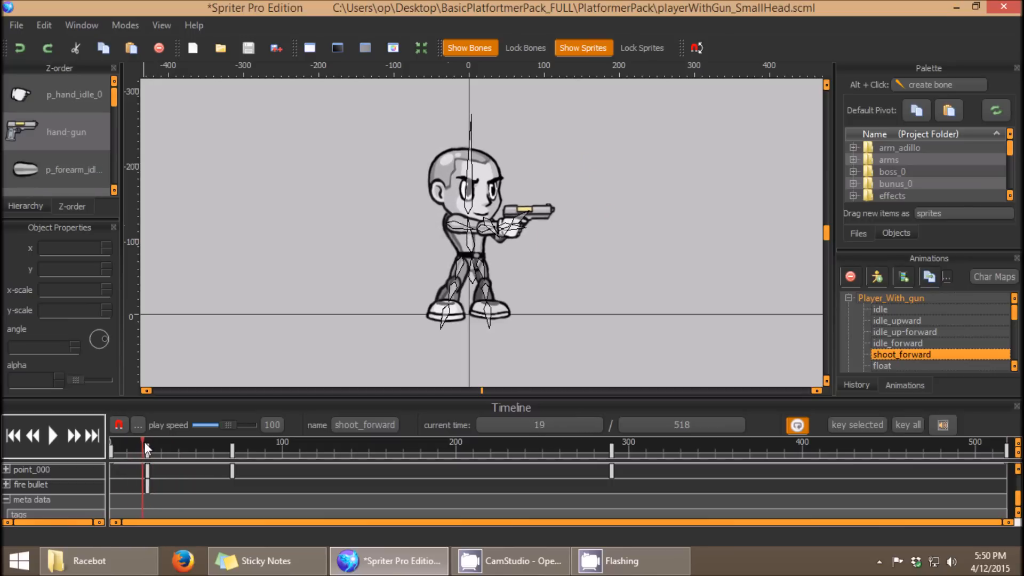
drag(145, 449, 156, 450)
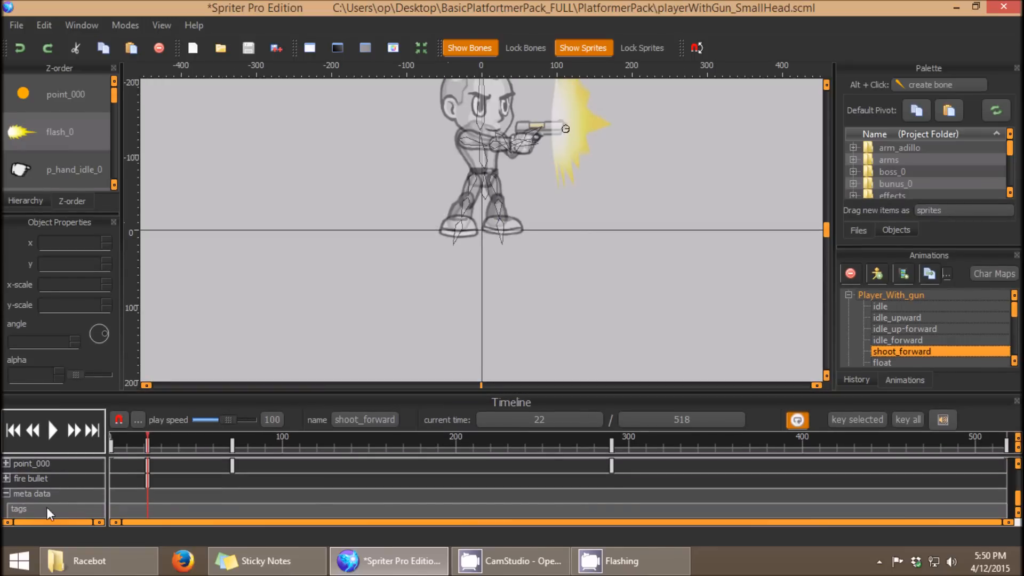
Step: Append an event at time 22 from the meta data area and name it 'Fire Gun'
right_click(49, 514)
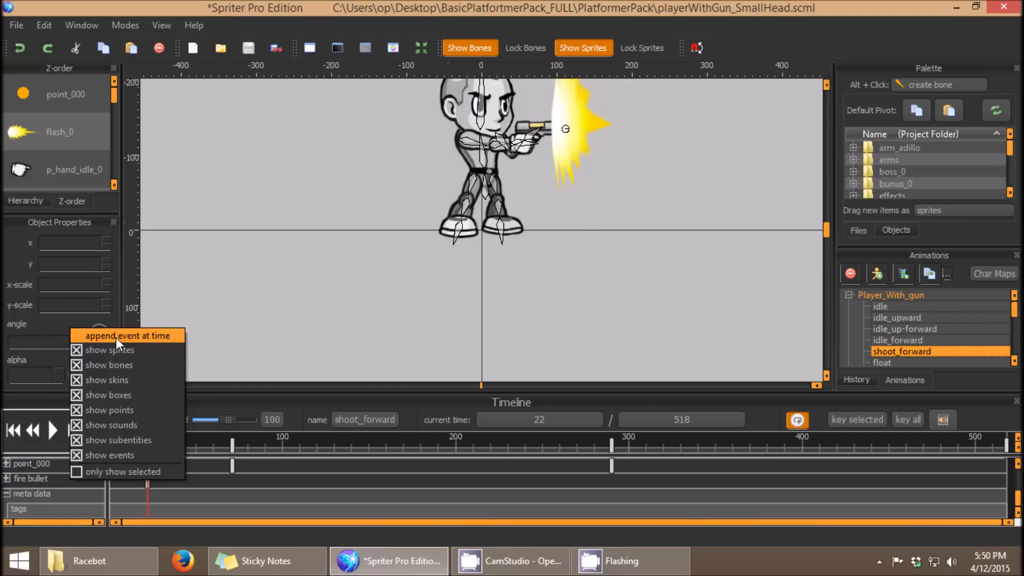
click(126, 335)
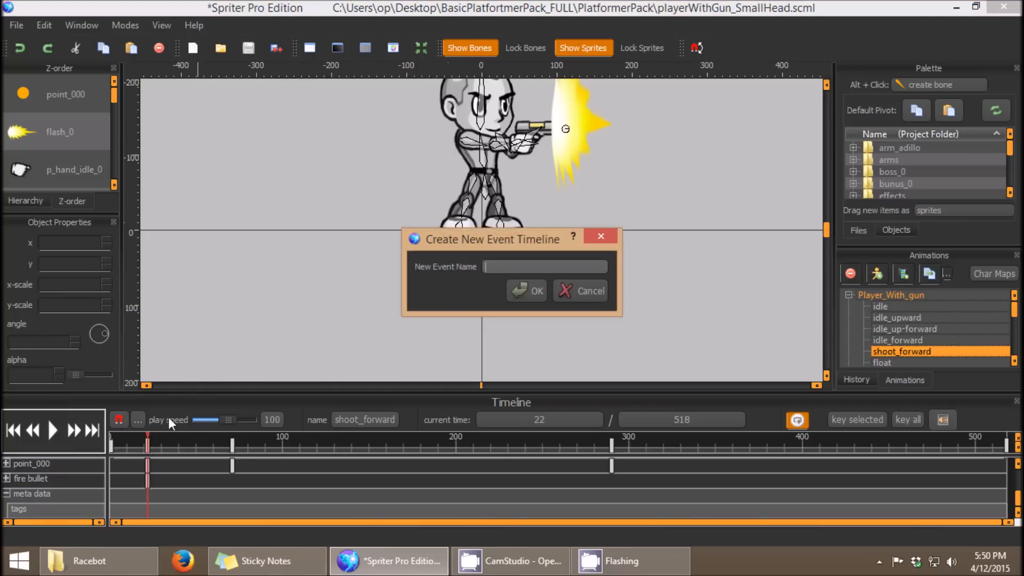
mouse_move(153, 491)
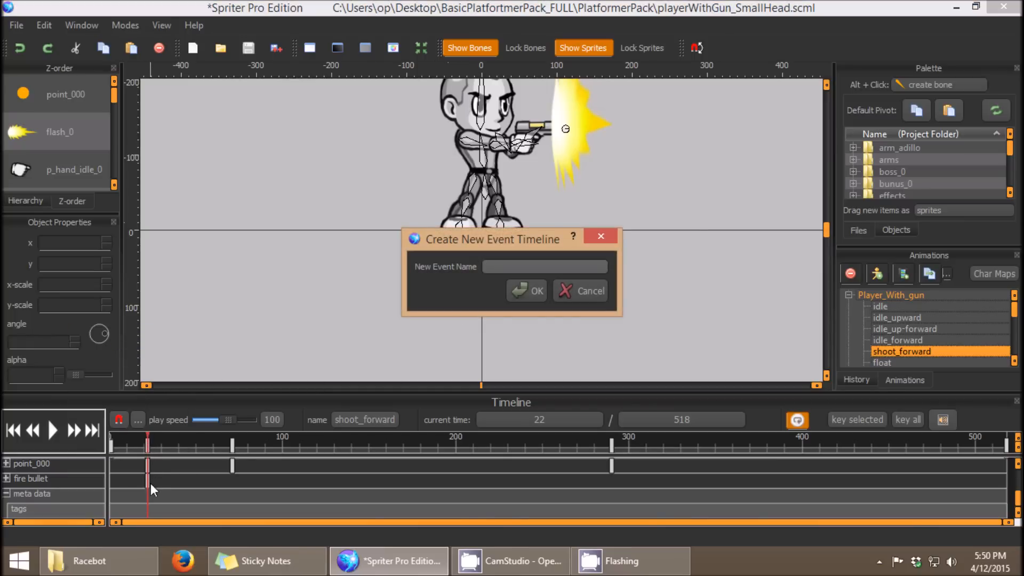
mouse_move(152, 441)
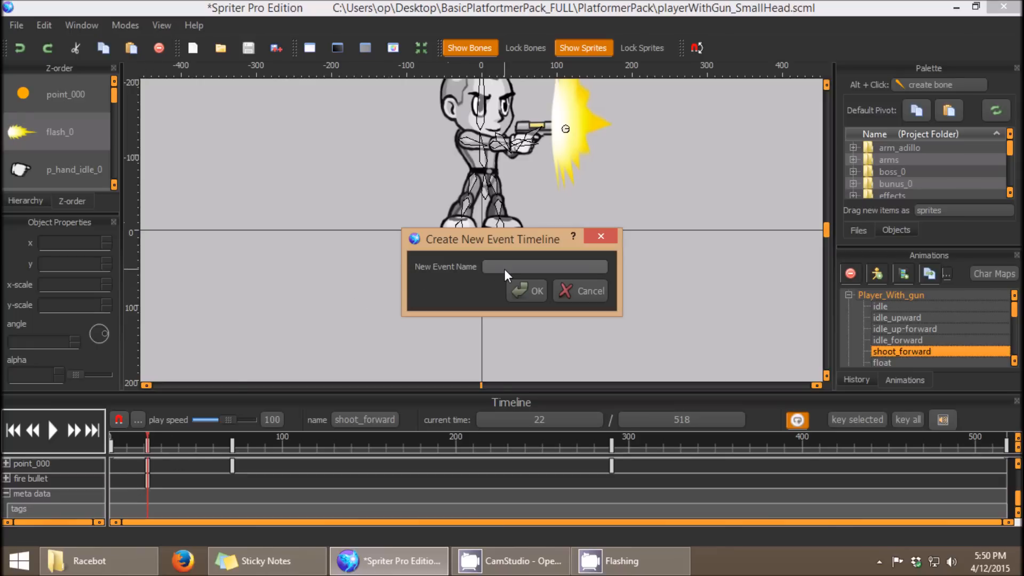
text(Fire Gun)
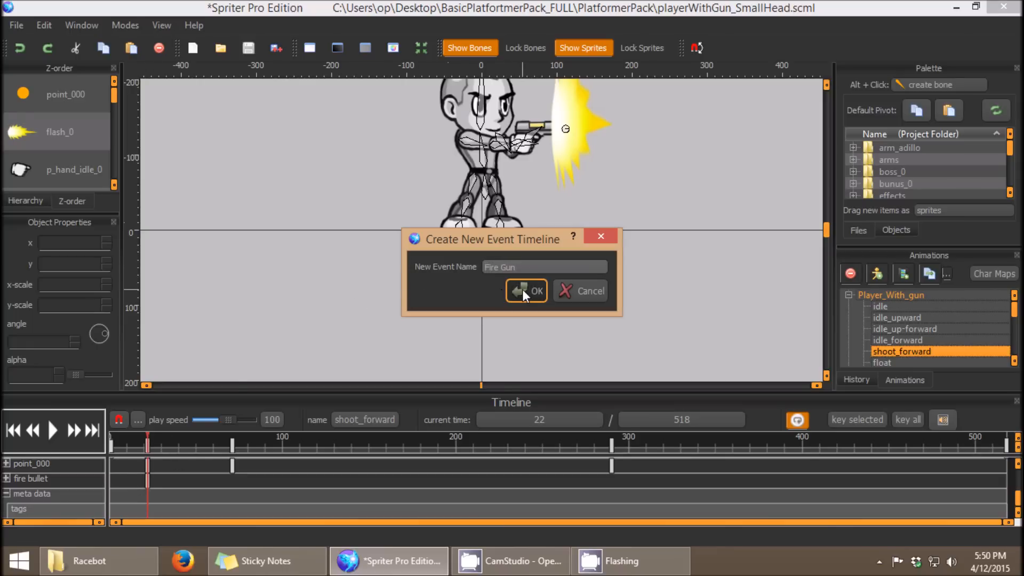
click(526, 291)
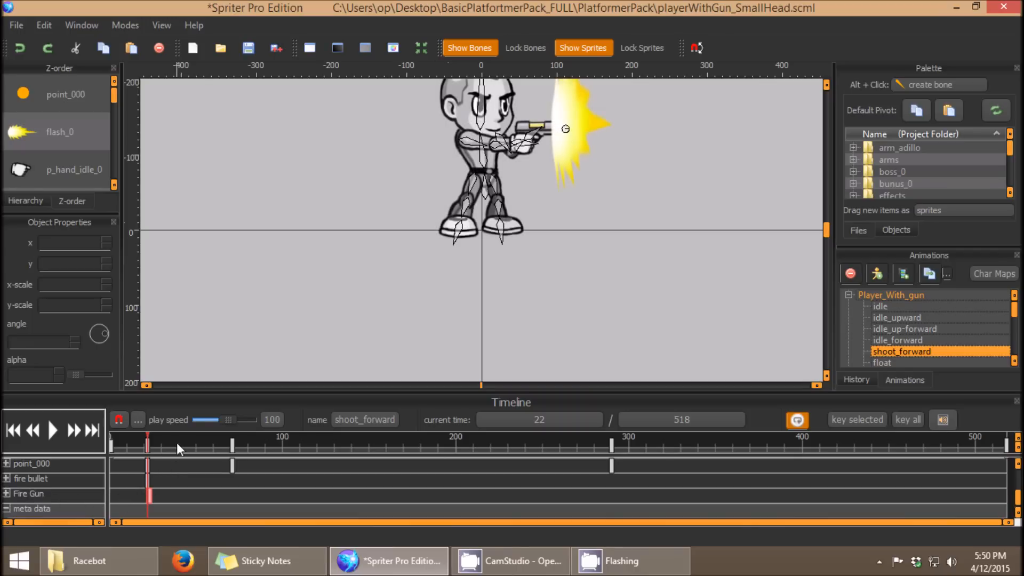
click(231, 447)
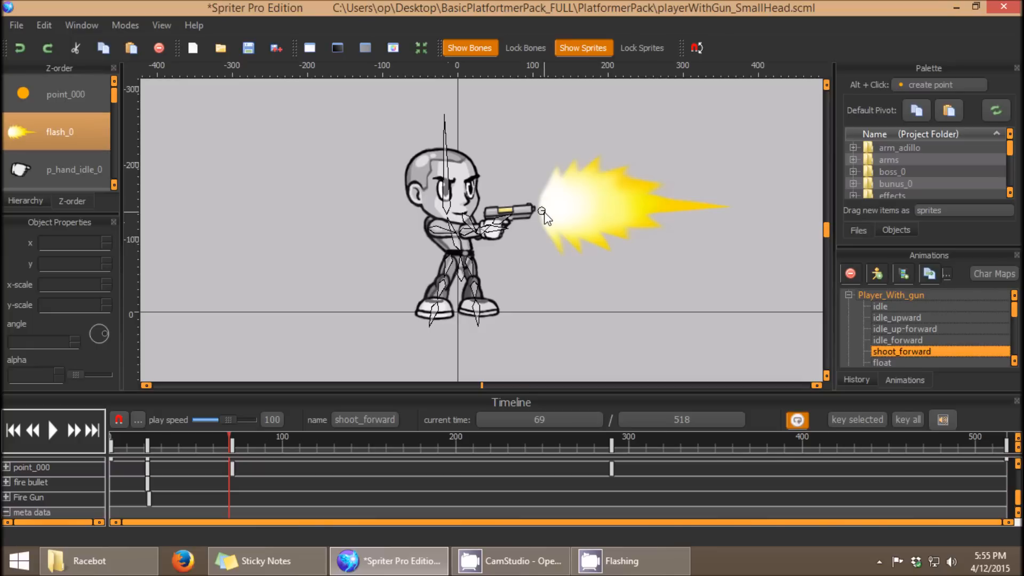
click(160, 448)
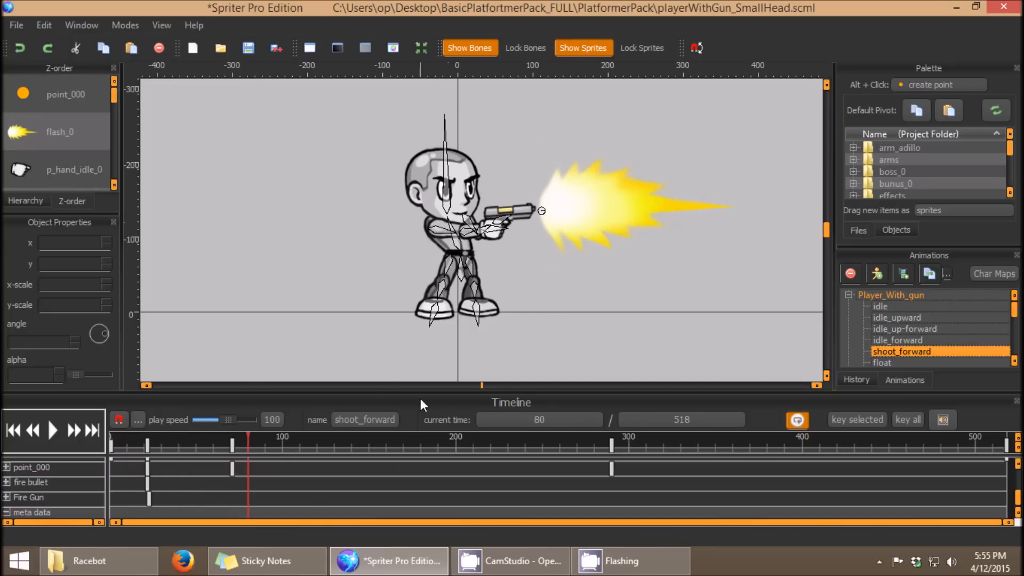
click(65, 94)
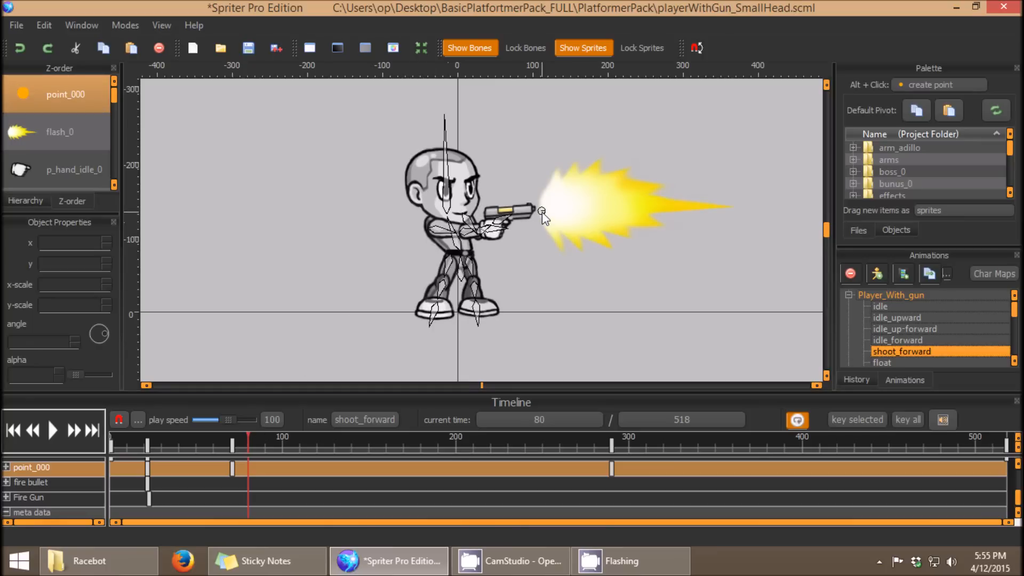
click(59, 132)
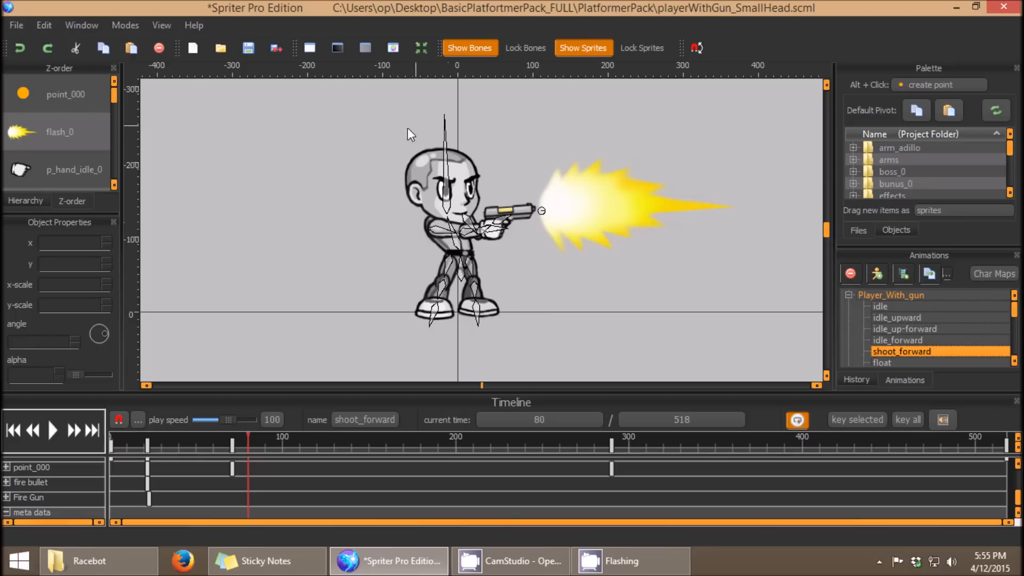
mouse_move(173, 454)
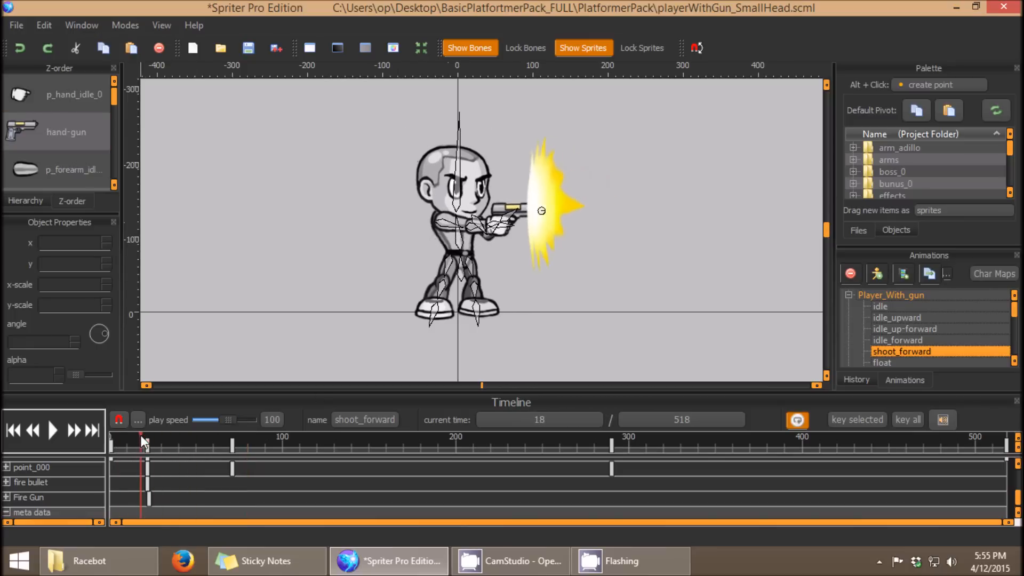
click(196, 446)
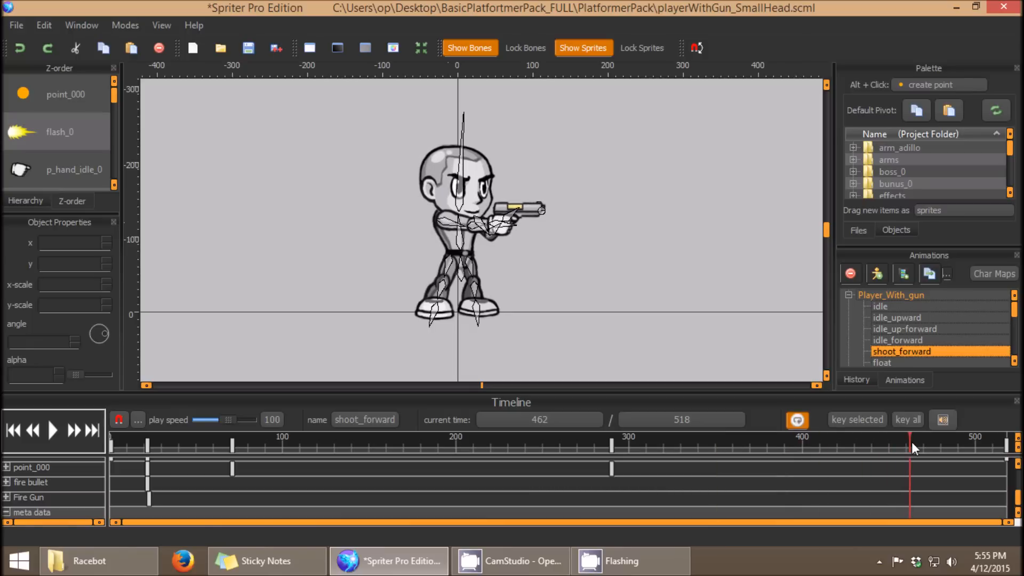
mouse_move(907, 452)
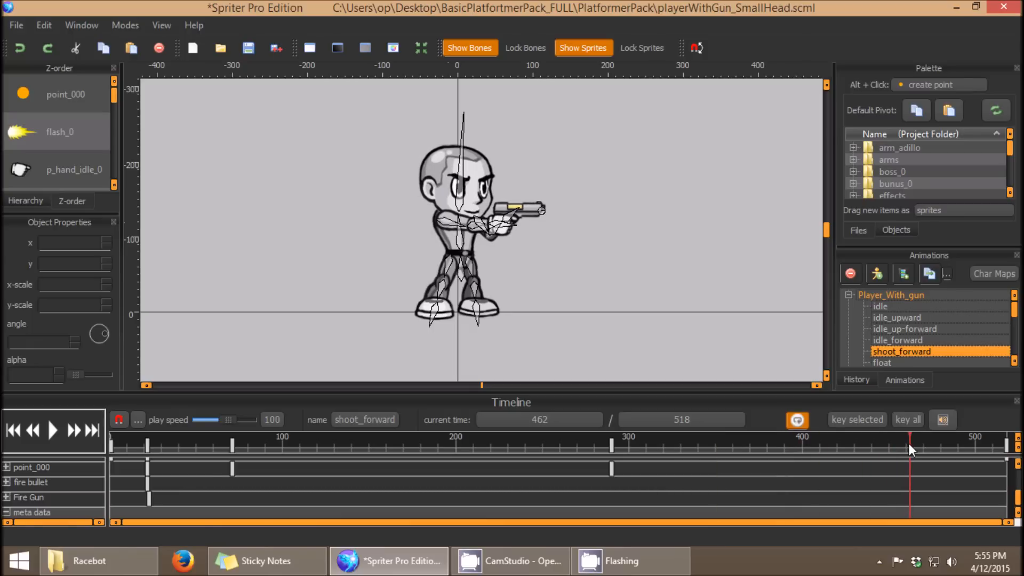
mouse_move(918, 444)
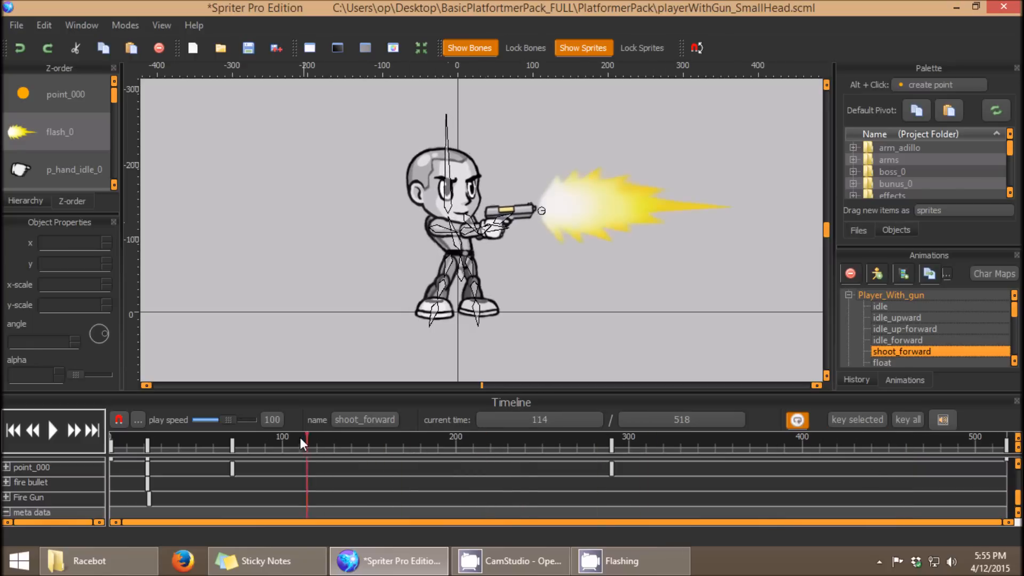
click(461, 446)
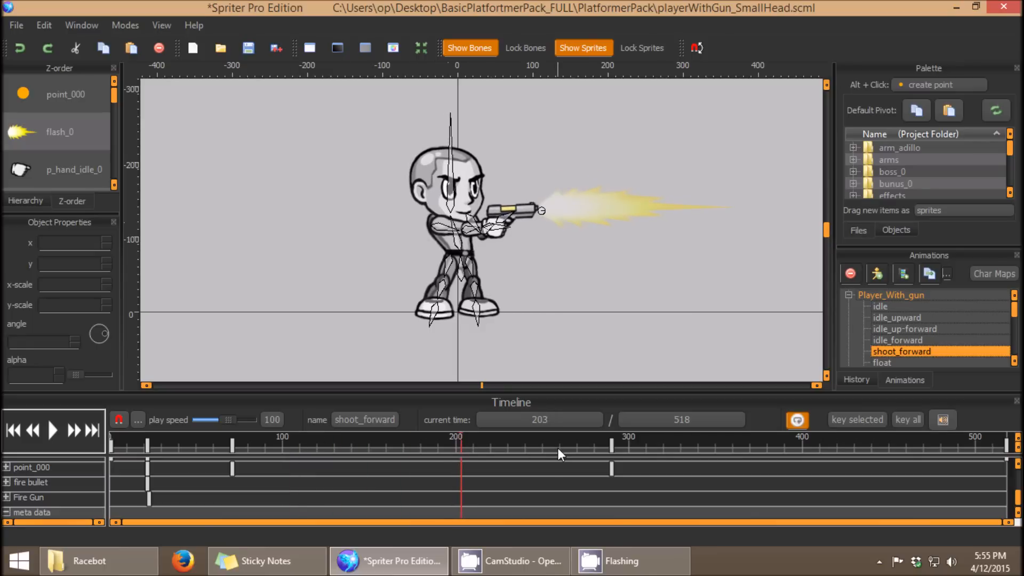